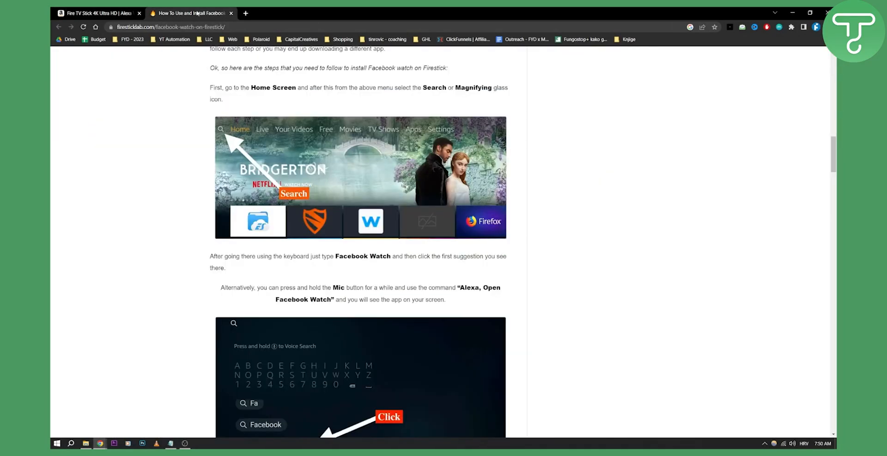
mouse_move(278, 99)
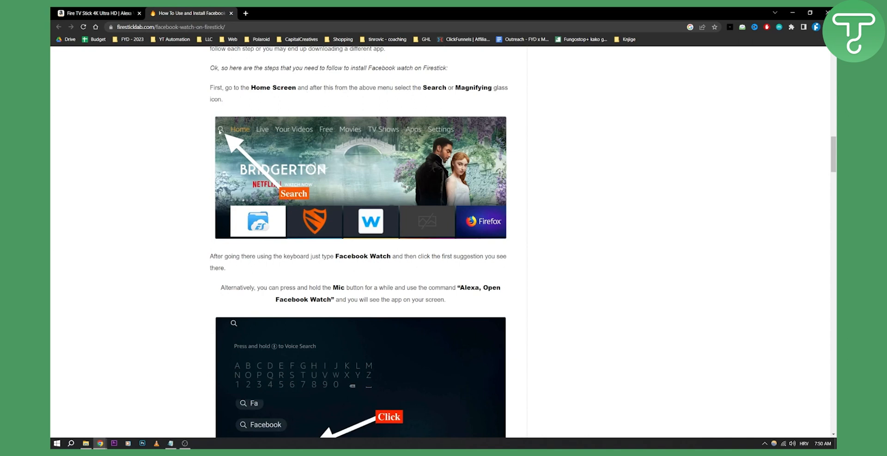
mouse_move(176, 180)
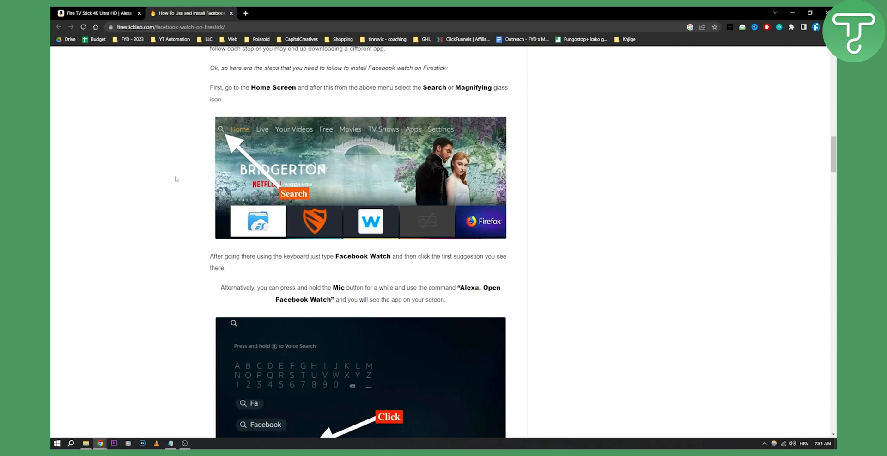
scroll("down", 3)
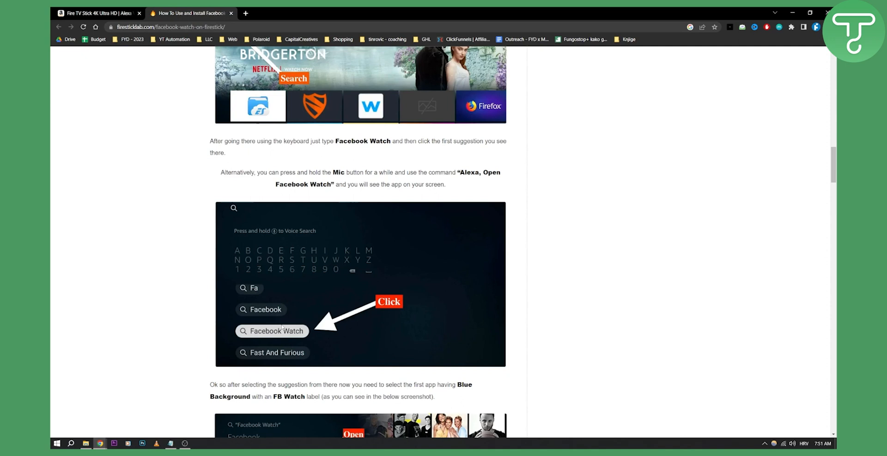
scroll("down", 3)
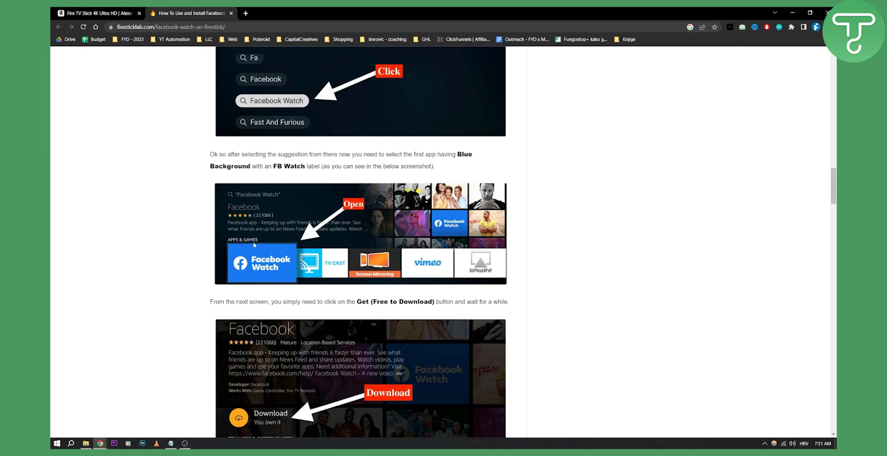
scroll("down", 3)
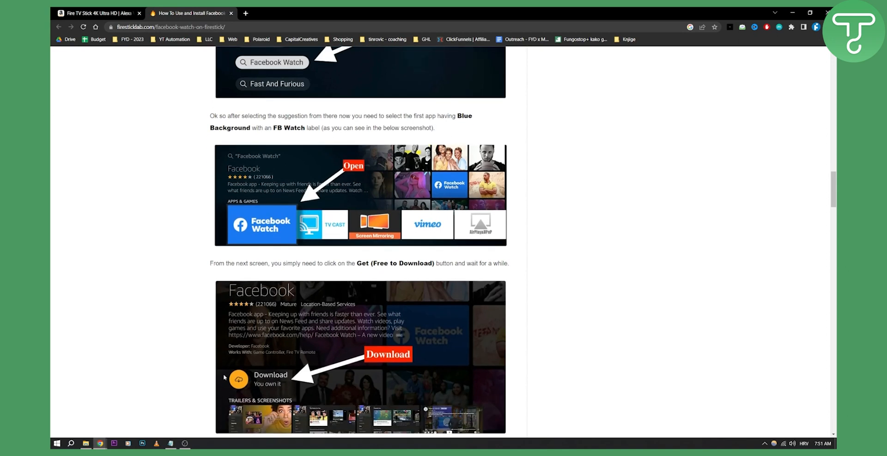
mouse_move(188, 353)
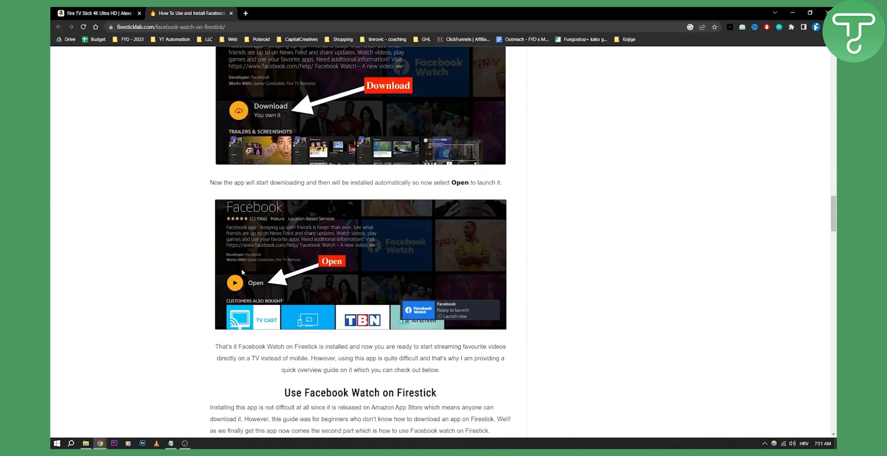
scroll("down", 3)
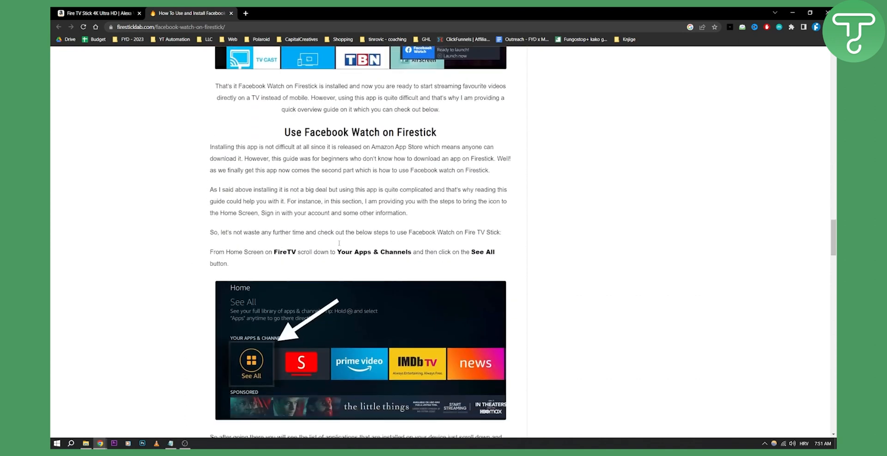
scroll("down", 3)
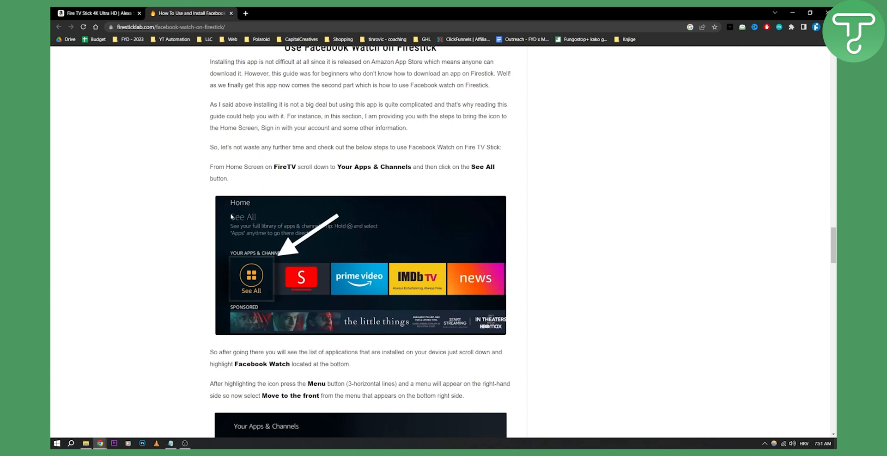
mouse_move(255, 266)
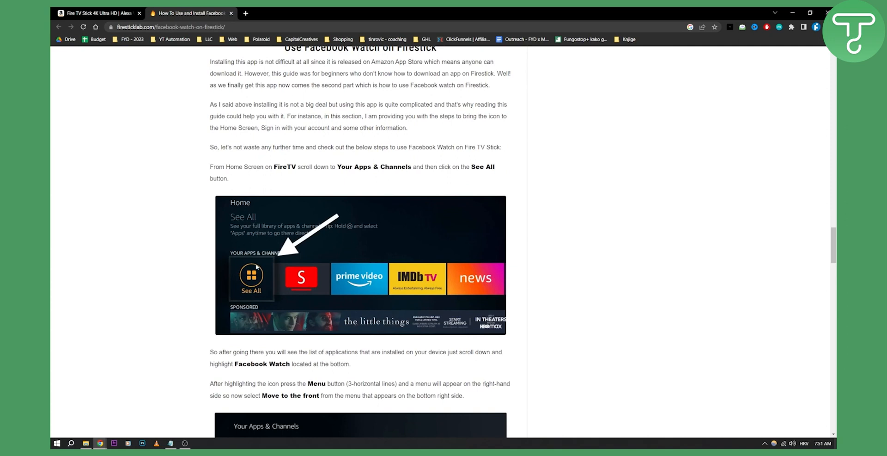
scroll("down", 3)
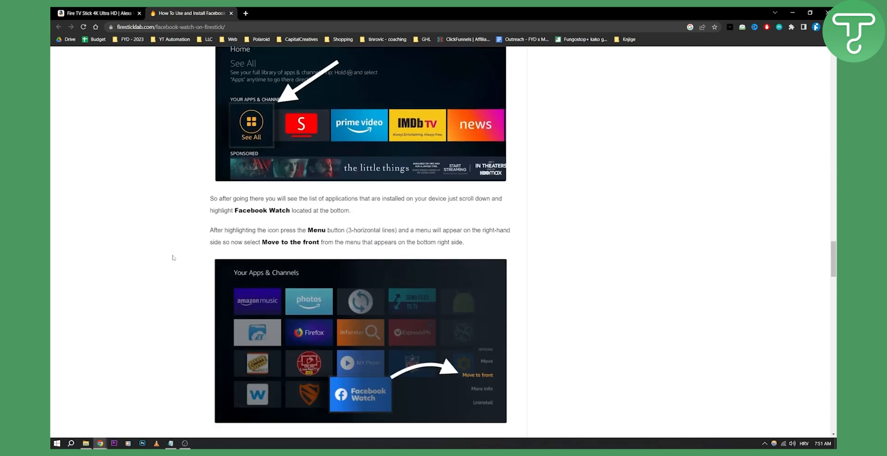
scroll("down", 3)
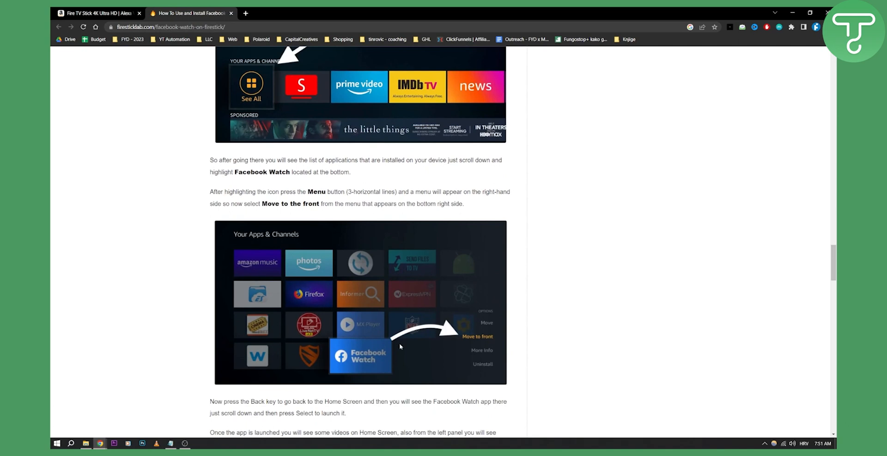
mouse_move(390, 348)
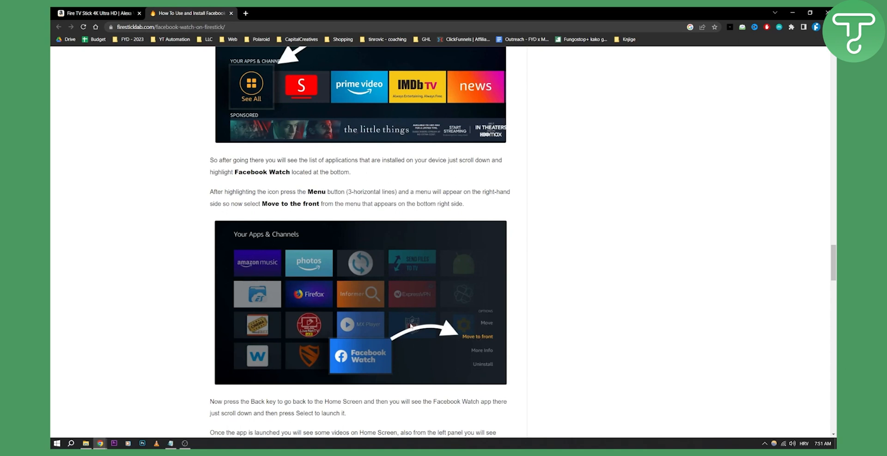
mouse_move(393, 286)
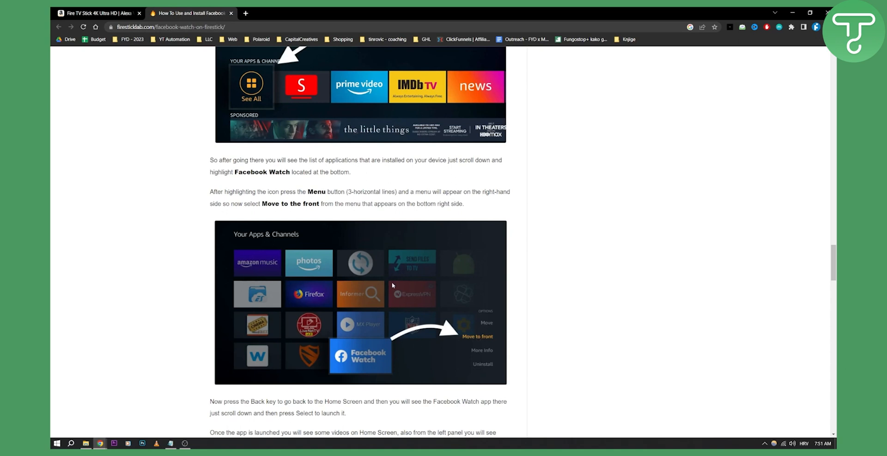
scroll("down", 3)
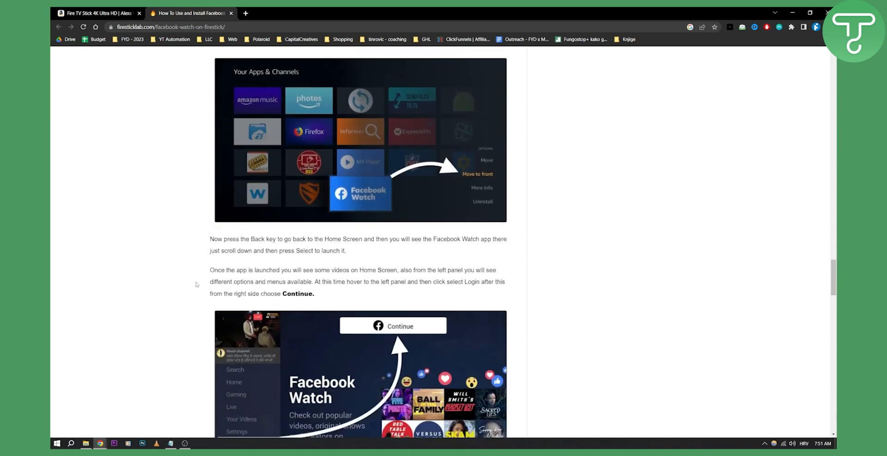
scroll("down", 3)
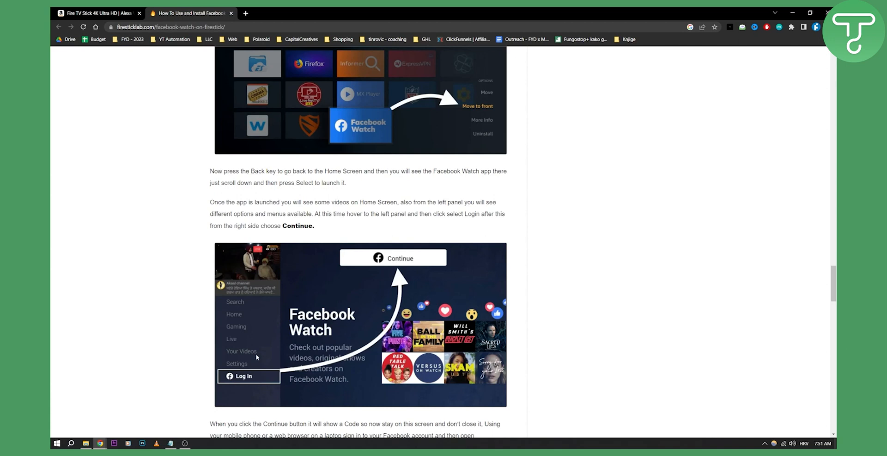
scroll("down", 3)
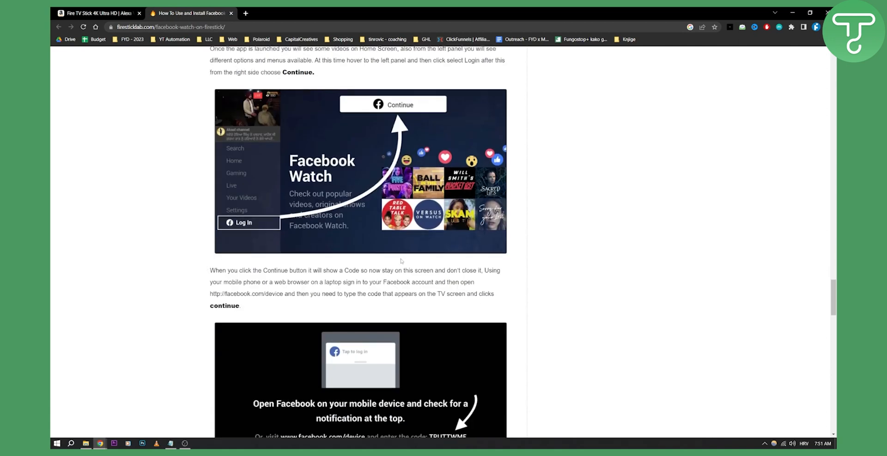
scroll("down", 3)
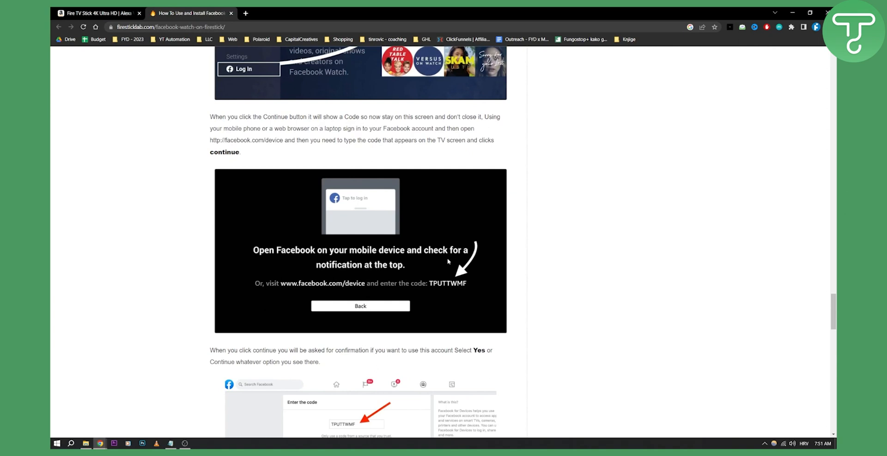
mouse_move(377, 286)
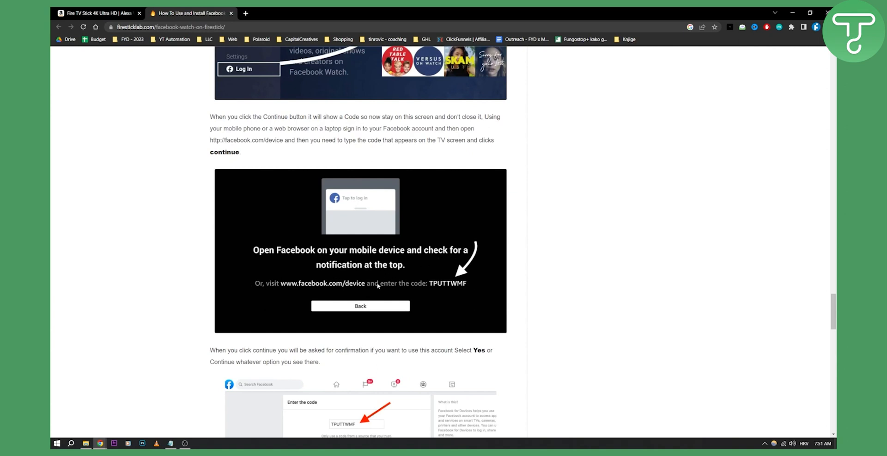
scroll("down", 3)
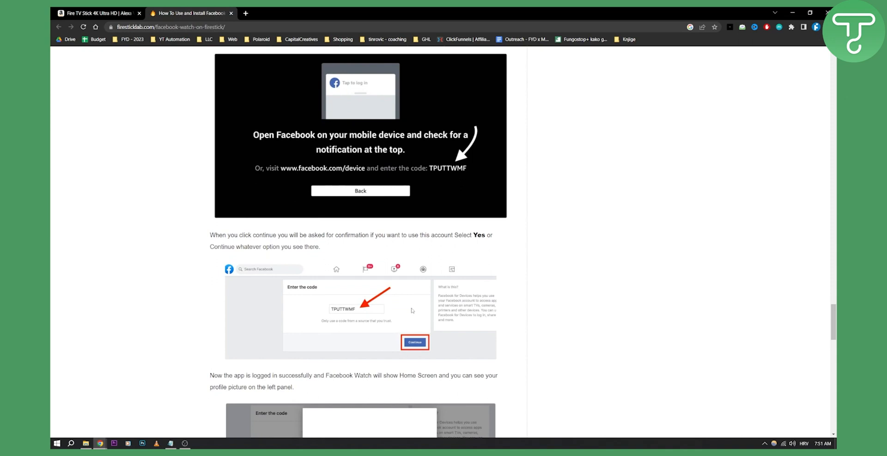
scroll("down", 3)
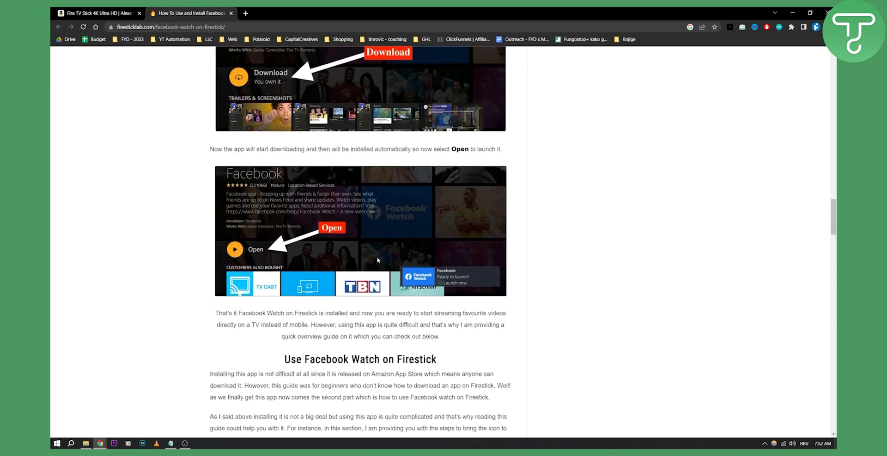
scroll("down", 3)
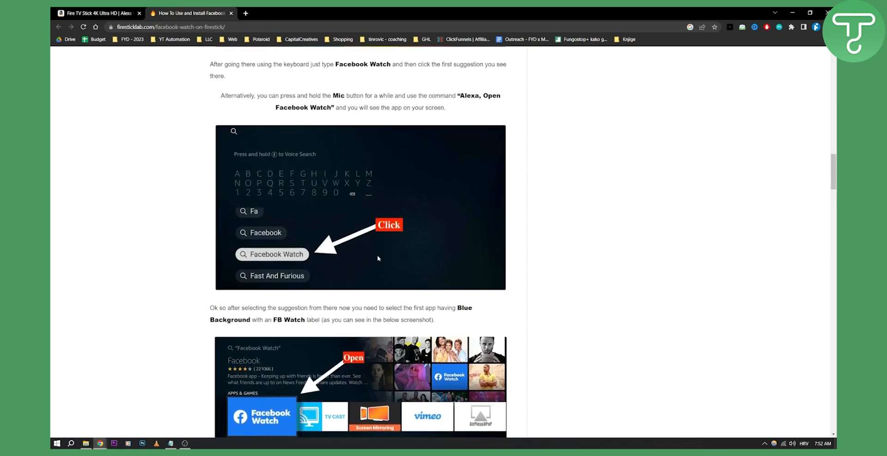
scroll("down", 3)
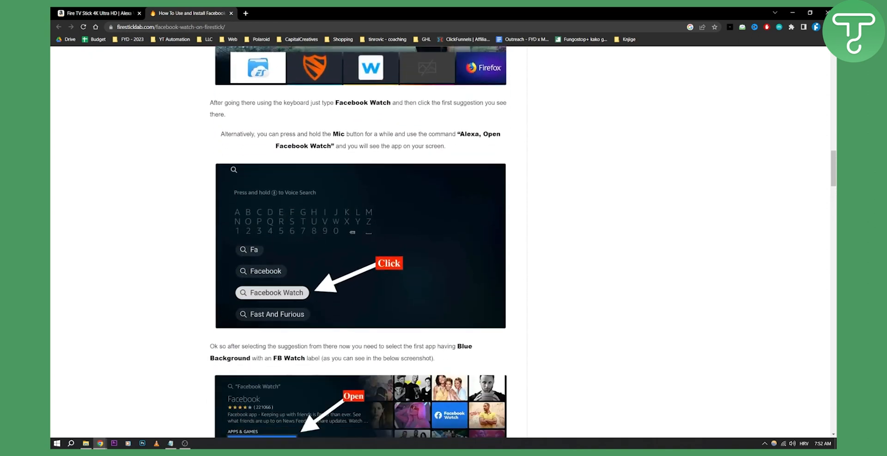